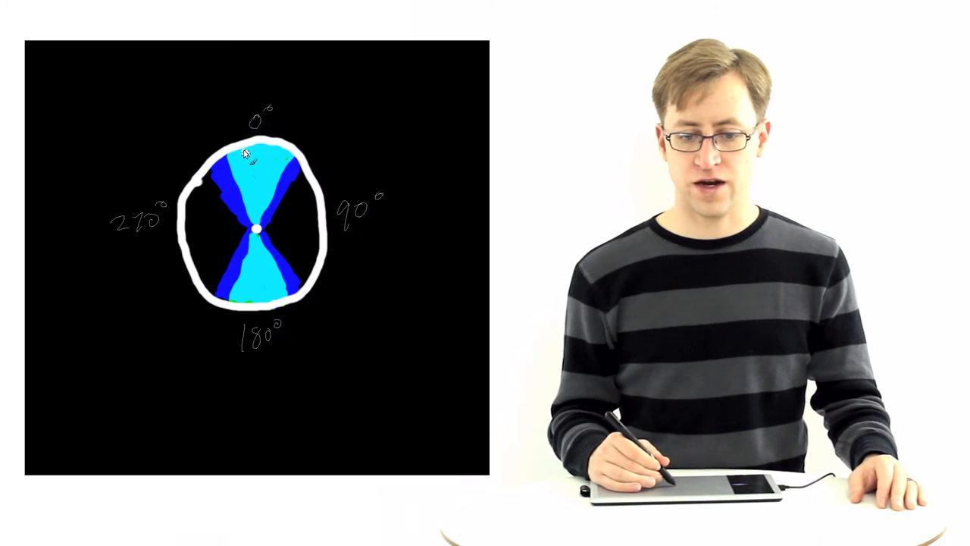
- Draw a white stroke from the centre dot upward to the 0° mark
{"action": "left_click_drag", "start_coordinate": [256, 151], "coordinate": [254, 215]}
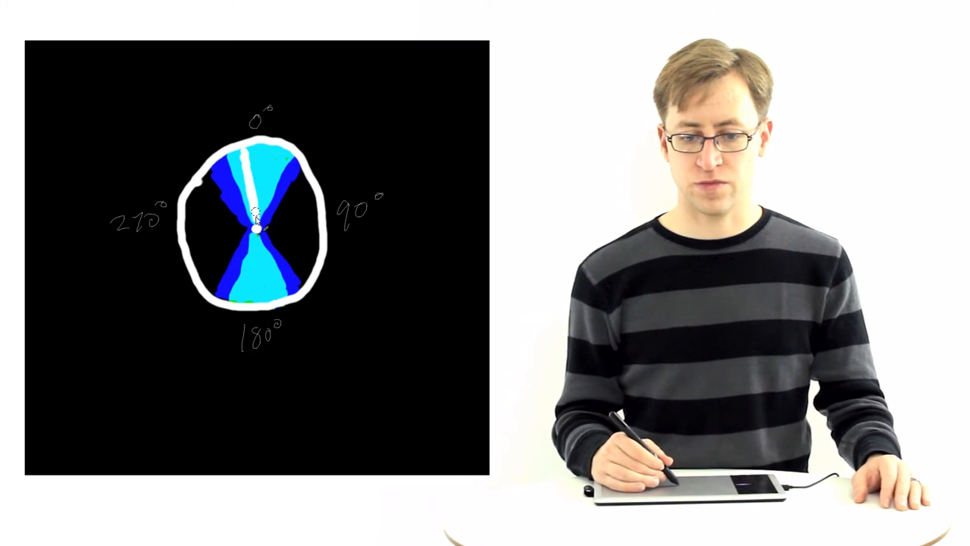